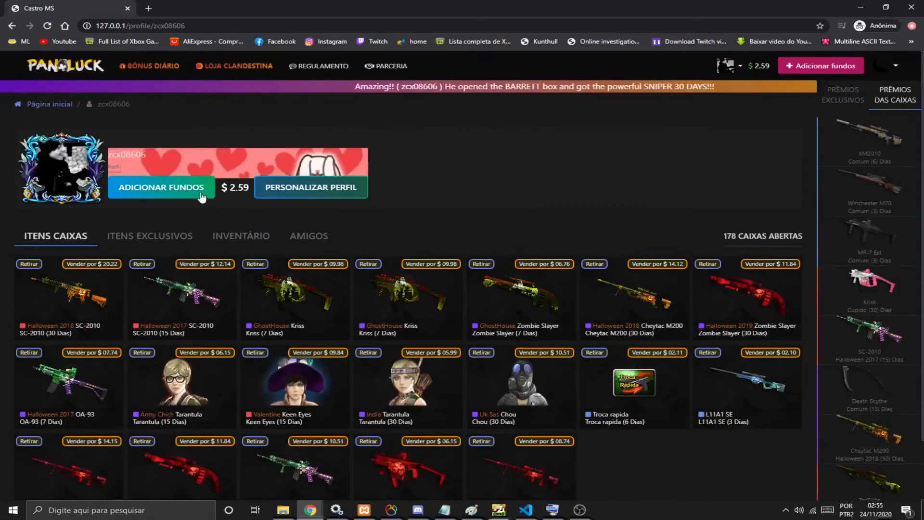
Step: Apply the Wolf banner from Personalizar Perfil, then close the editor
left_click(311, 188)
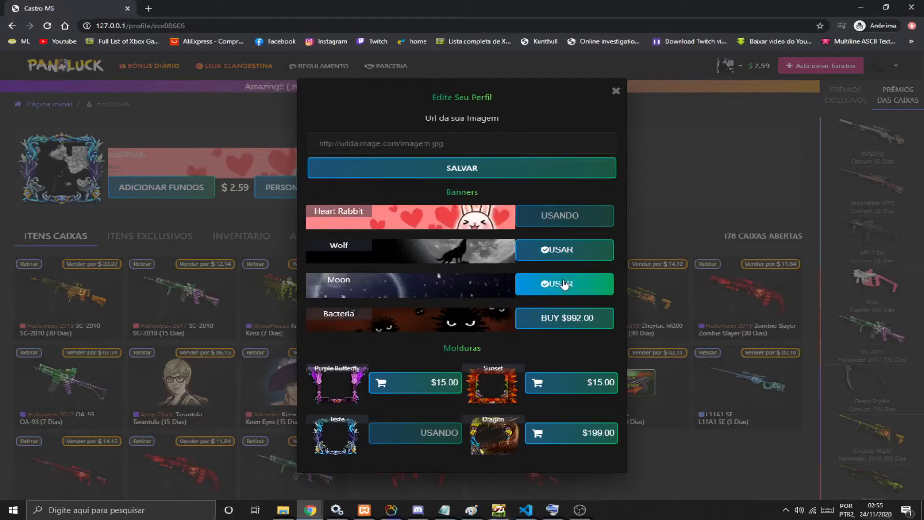
left_click(563, 283)
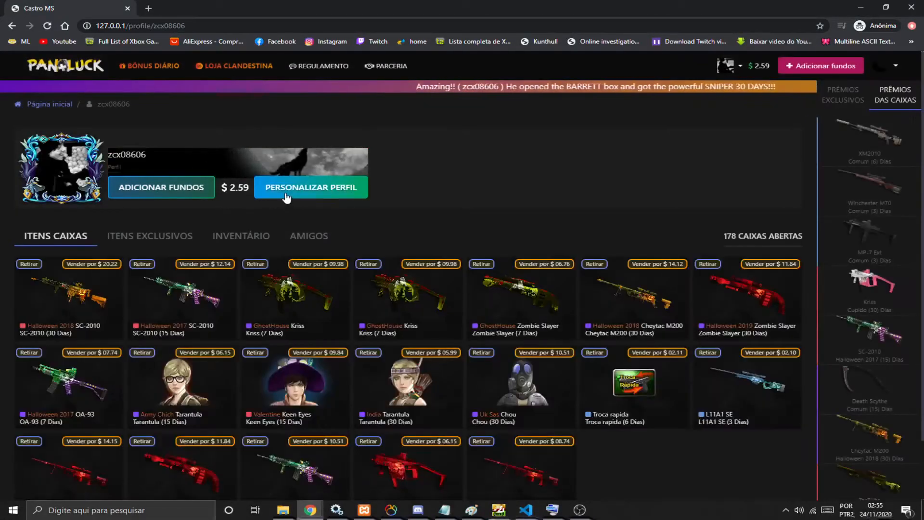
left_click(310, 188)
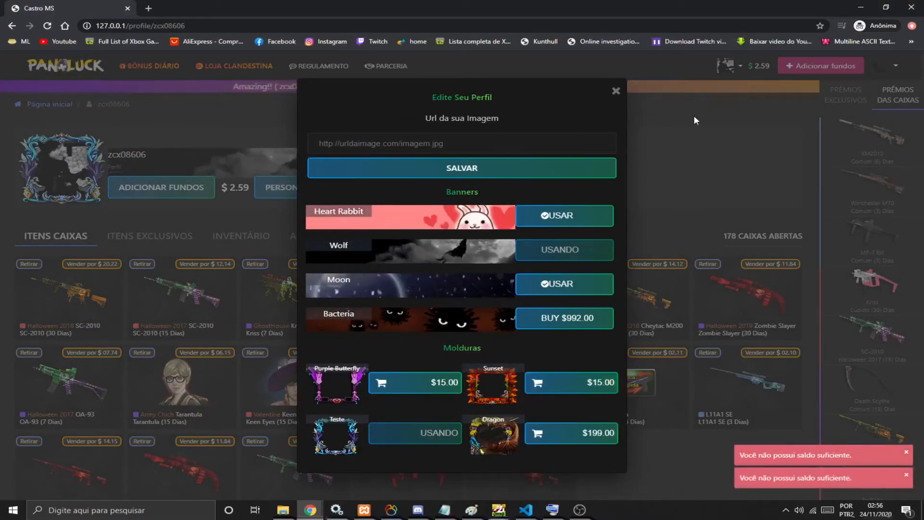
left_click(616, 90)
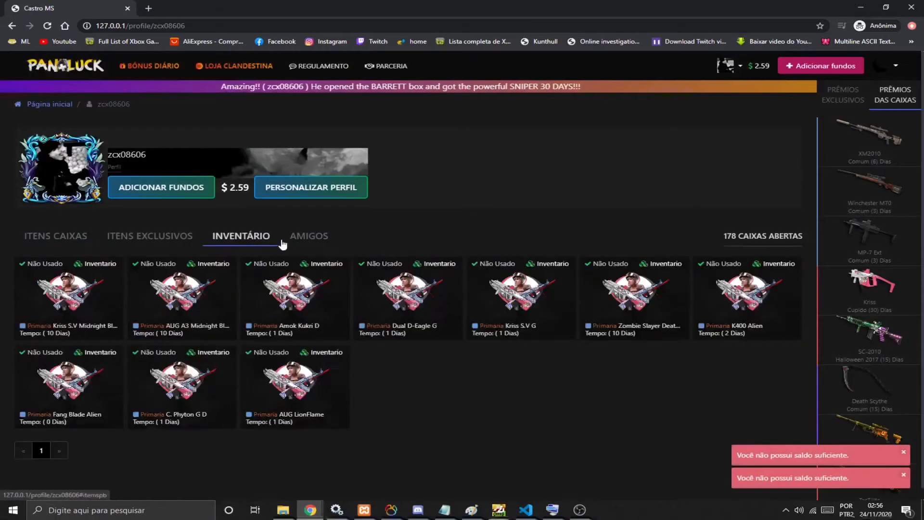
left_click(308, 236)
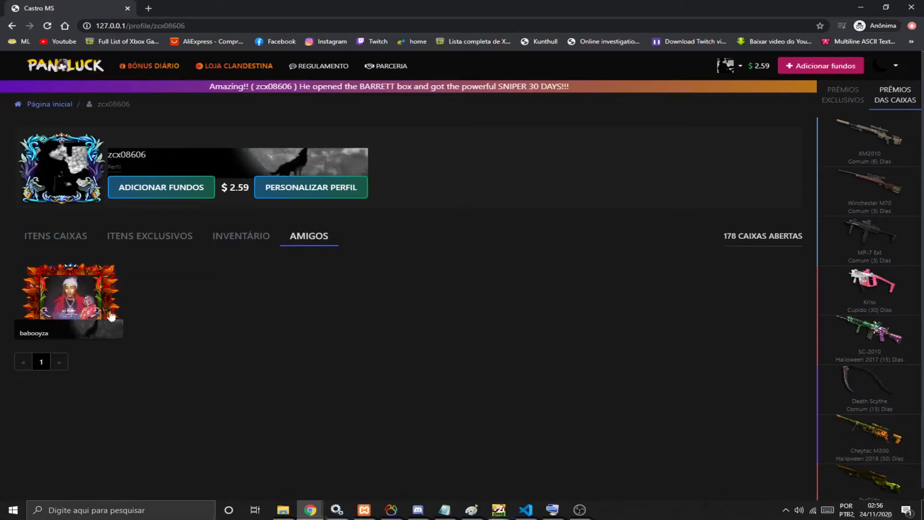
left_click(69, 301)
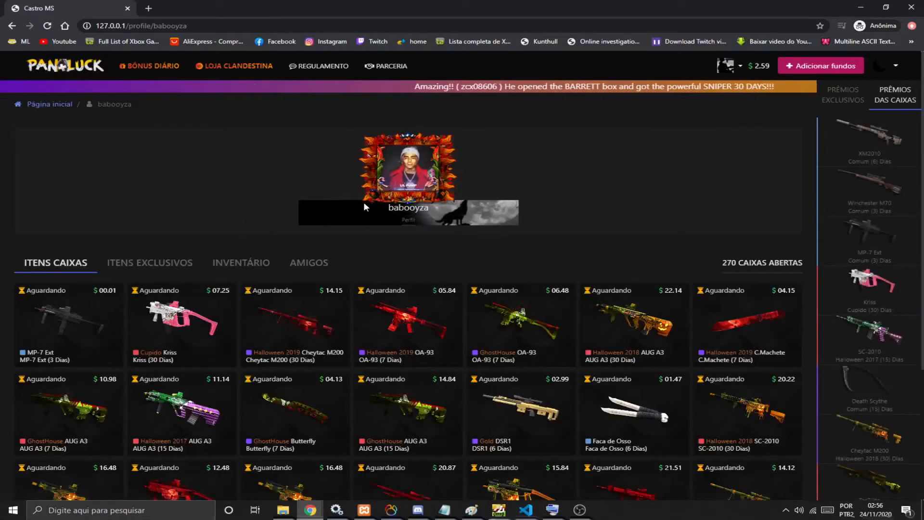
left_click(240, 262)
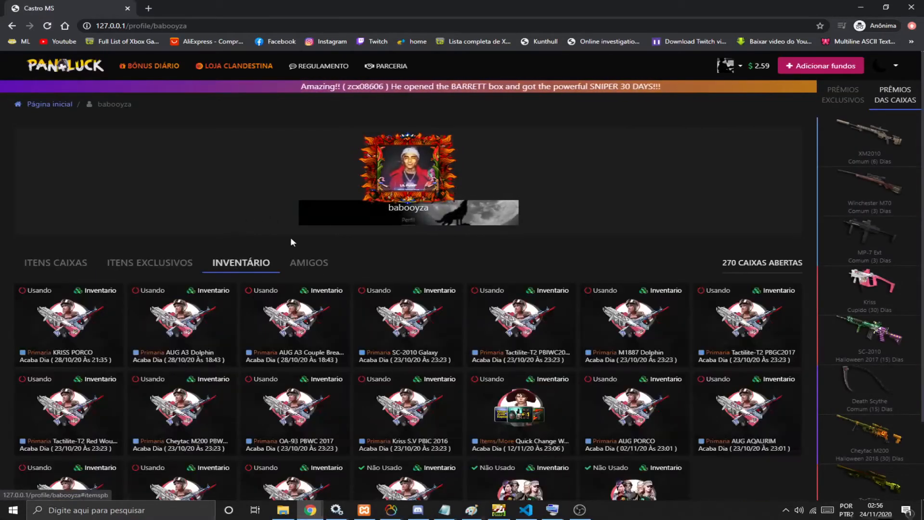
left_click(308, 262)
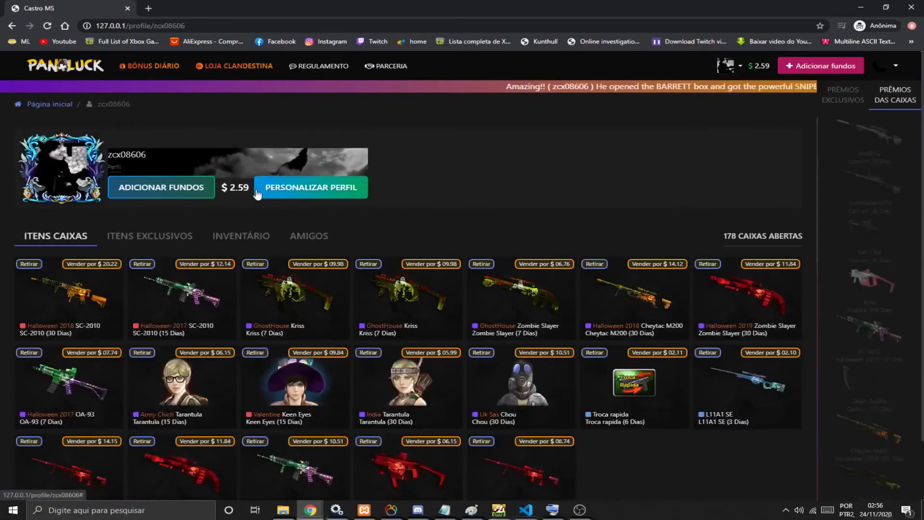
left_click(311, 186)
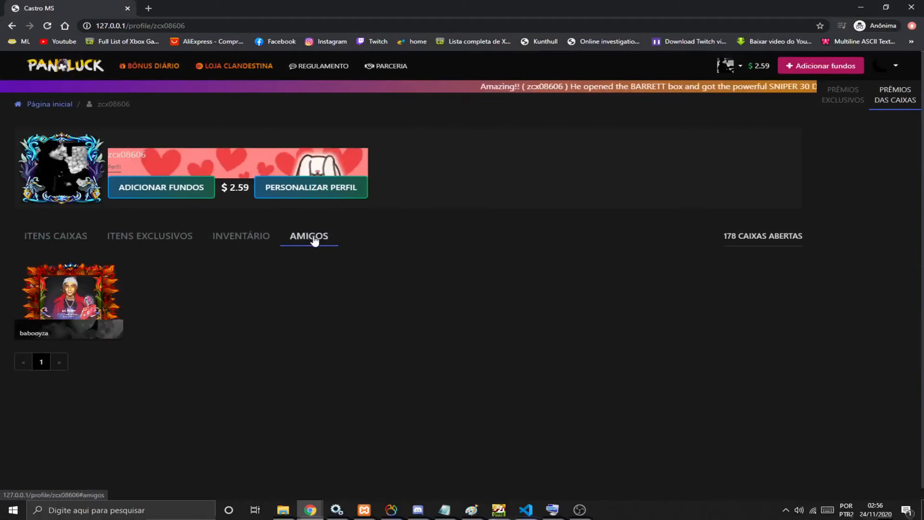
left_click(69, 289)
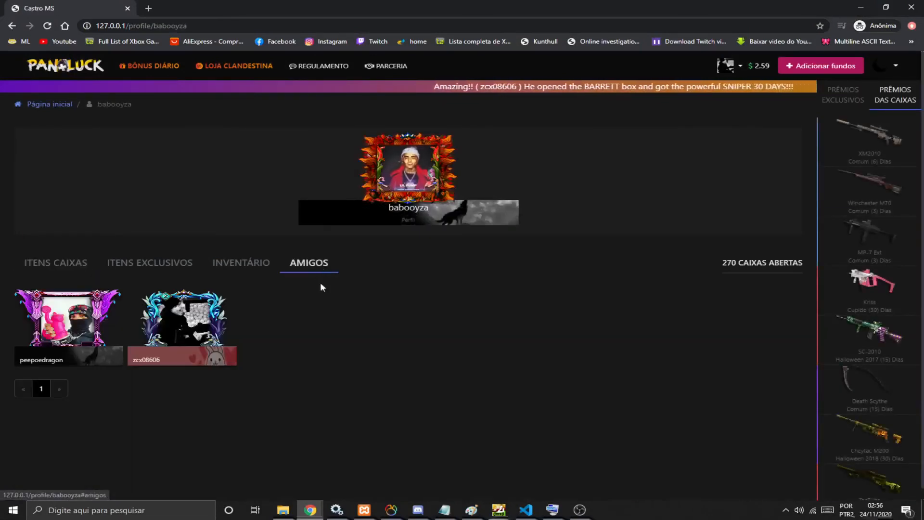